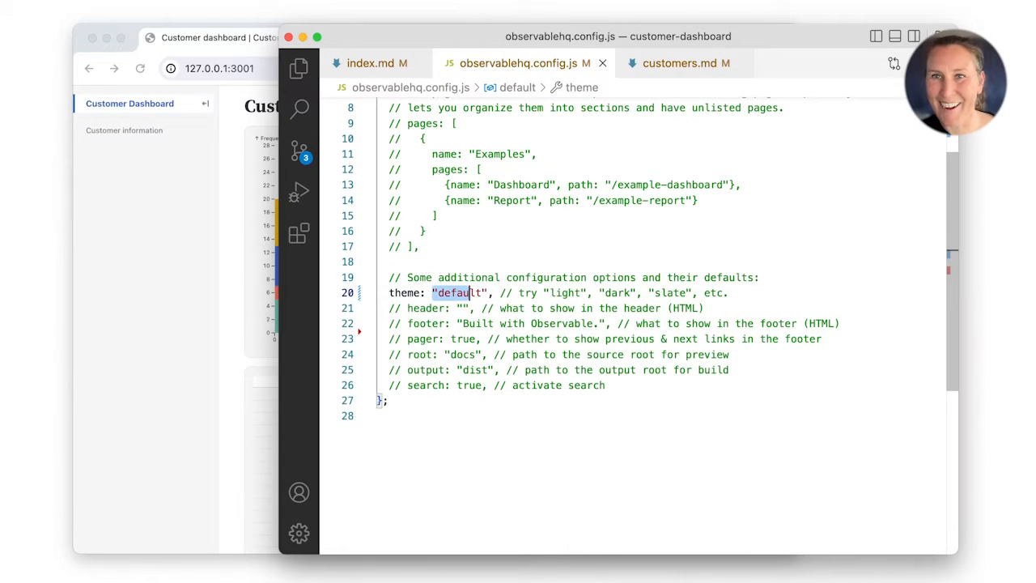
# - Set the config theme to ["parchment", "ink"] in observablehq.config.js
pyautogui.write('["parchment"]')
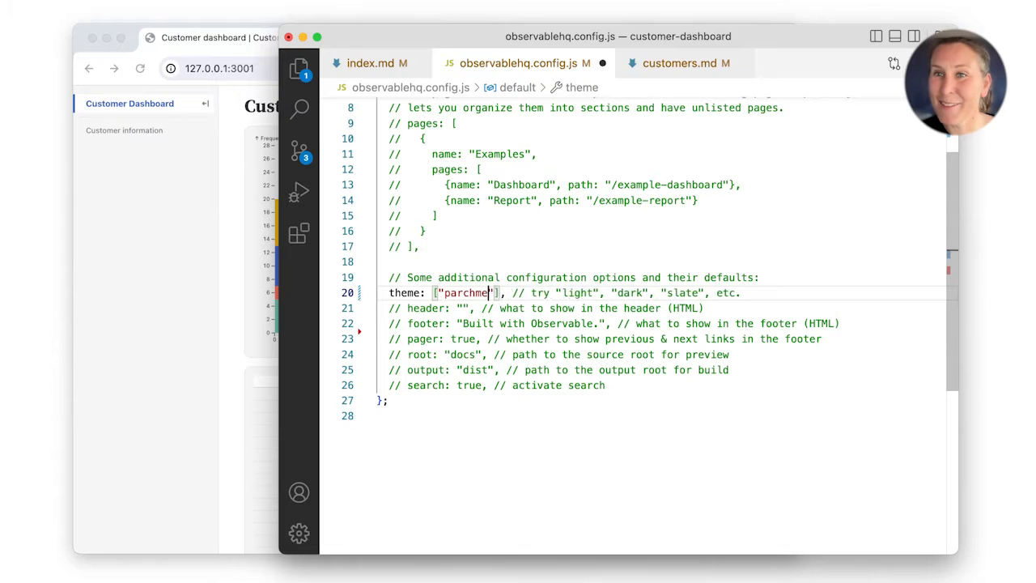
pyautogui.write(', "ink"')
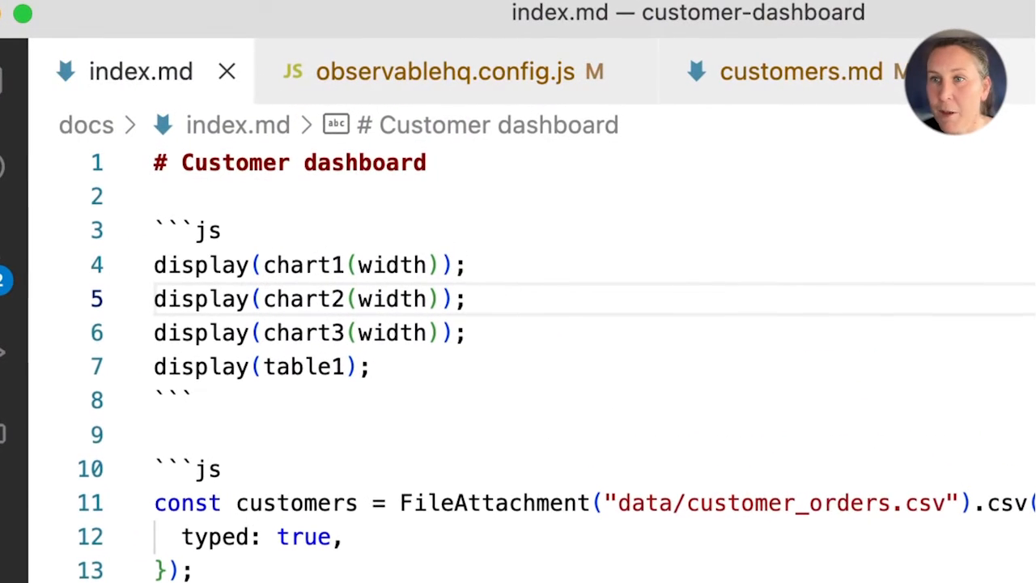
# - Show index.md's js block with the display() calls for chart1, chart2, chart3 and table1
pyautogui.click(466, 299)
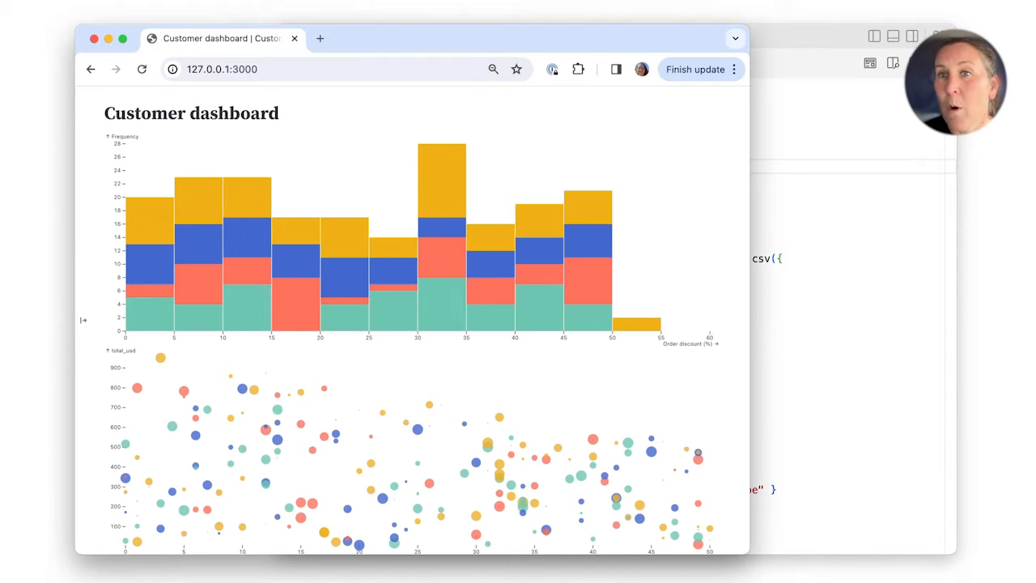
pyautogui.scroll(-3)
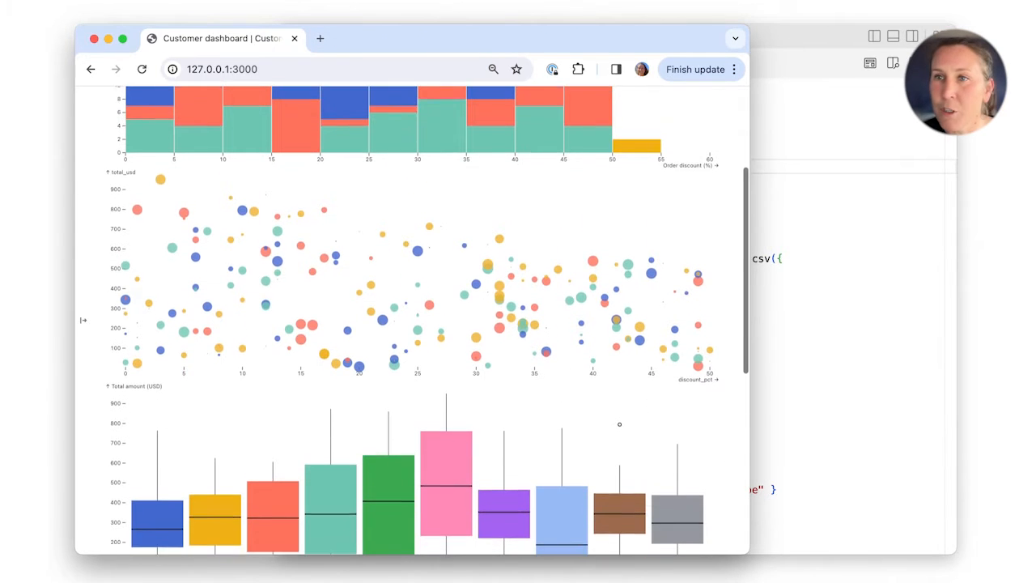
pyautogui.scroll(-3)
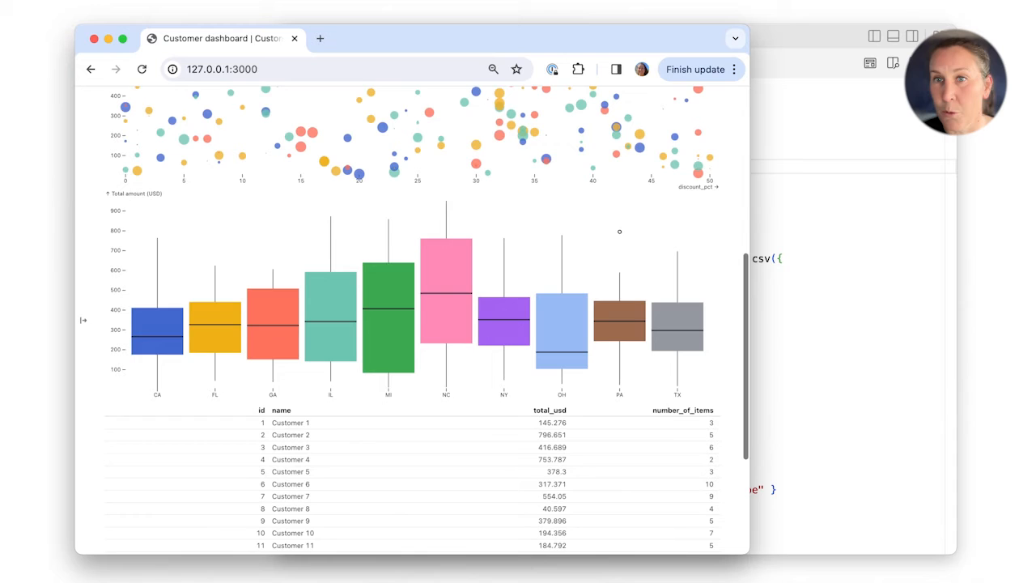
pyautogui.scroll(-3)
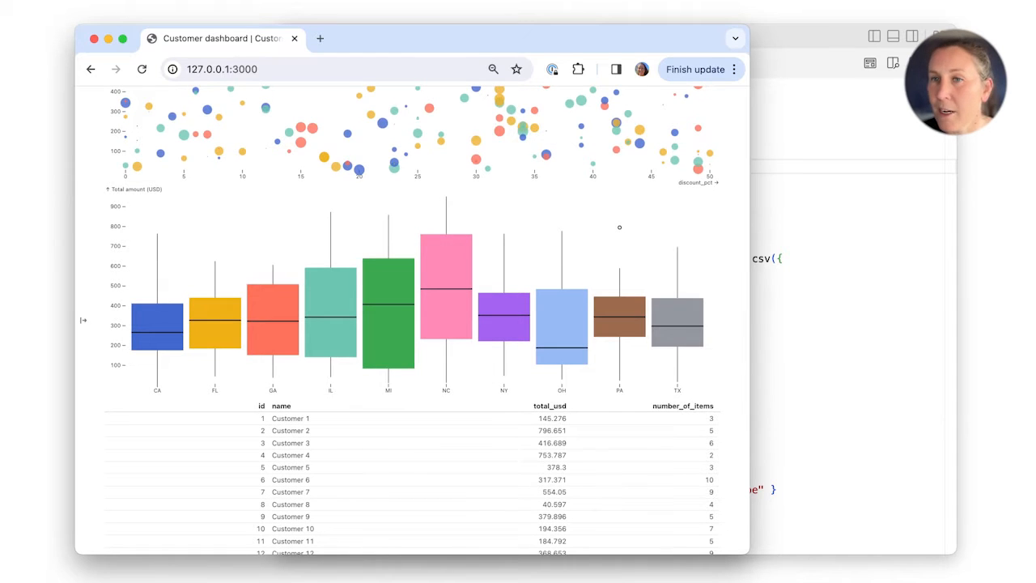
pyautogui.scroll(3)
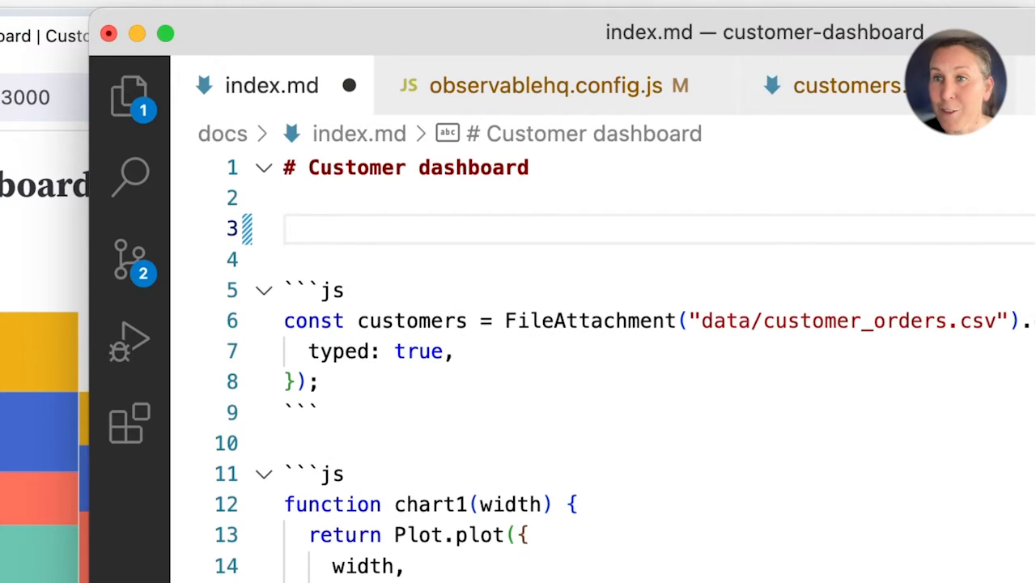
# - Add <div class="grid grid-cols-3"> containing a div with ${resize(width => chart1(width))}
pyautogui.write('<div clas>')
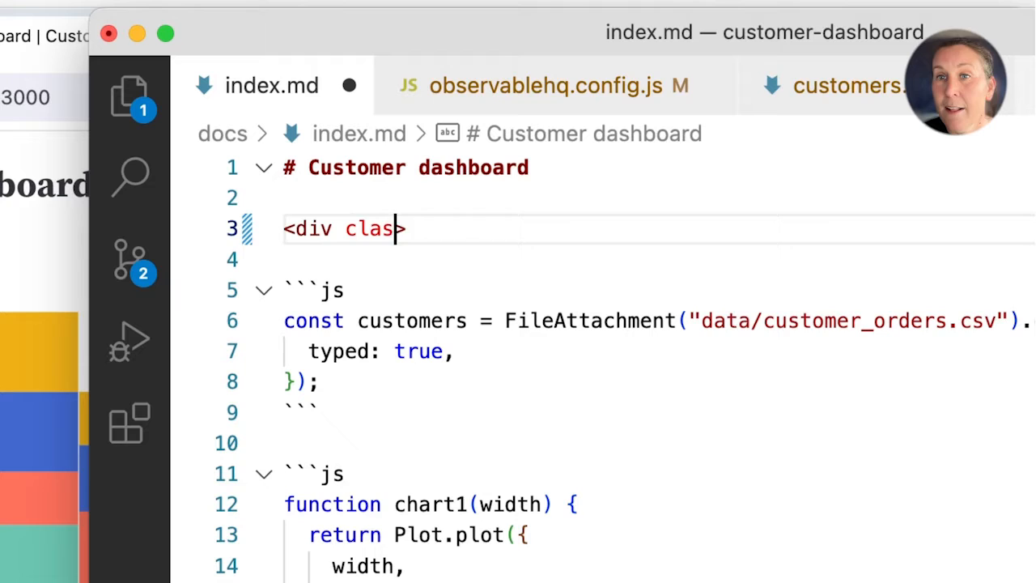
pyautogui.write('s="grid gri')
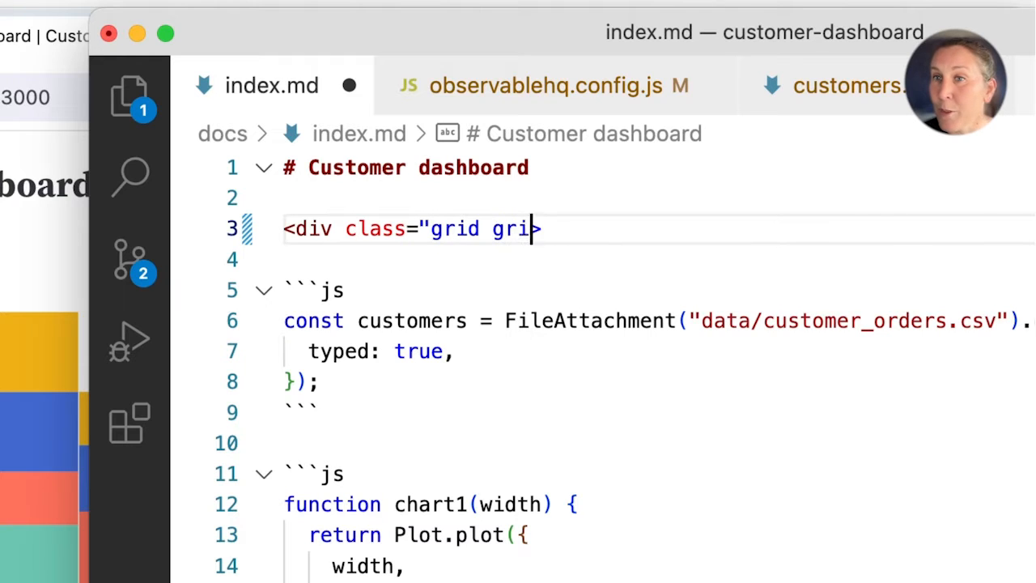
pyautogui.write('d-cols-3">')
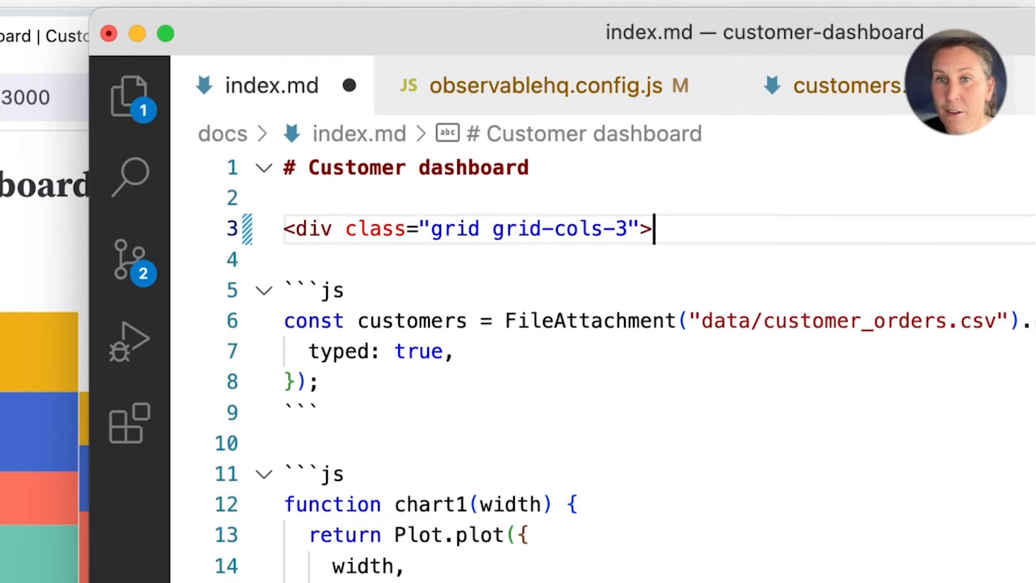
pyautogui.write('</div>')
pyautogui.click(655, 259)
pyautogui.write('<div>')
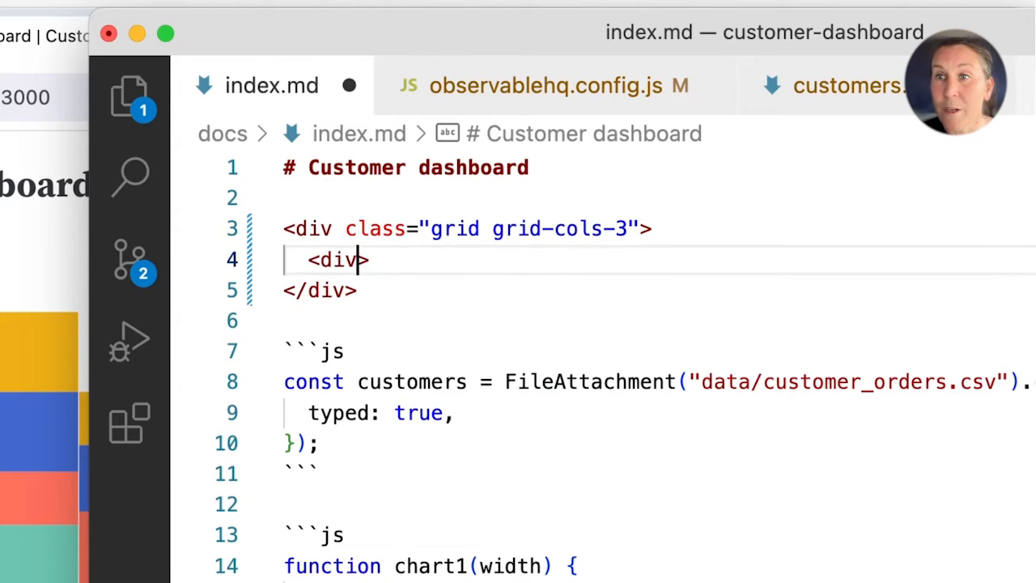
pyautogui.write('${resize()}')
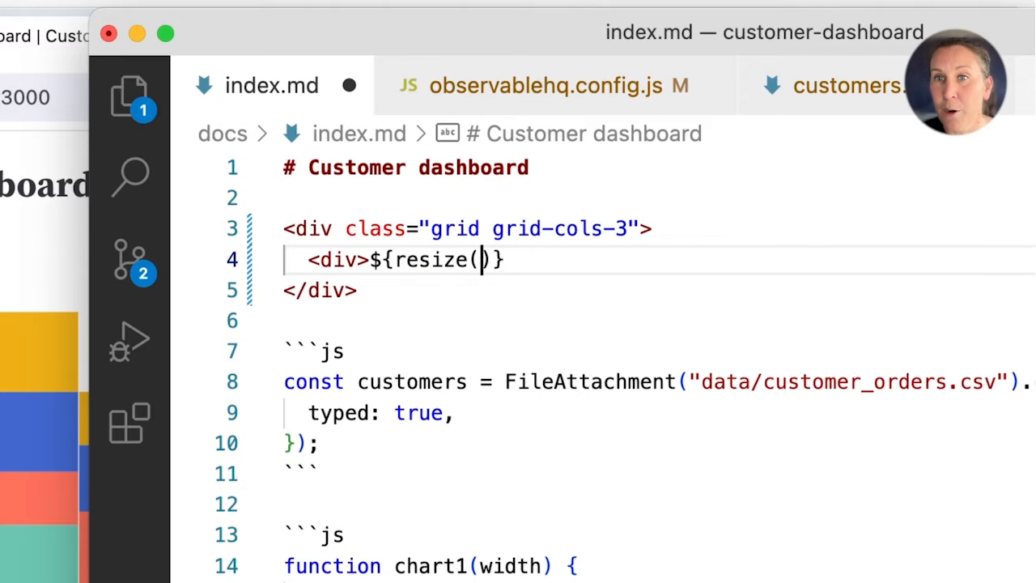
pyautogui.write('width => chart1(width)')
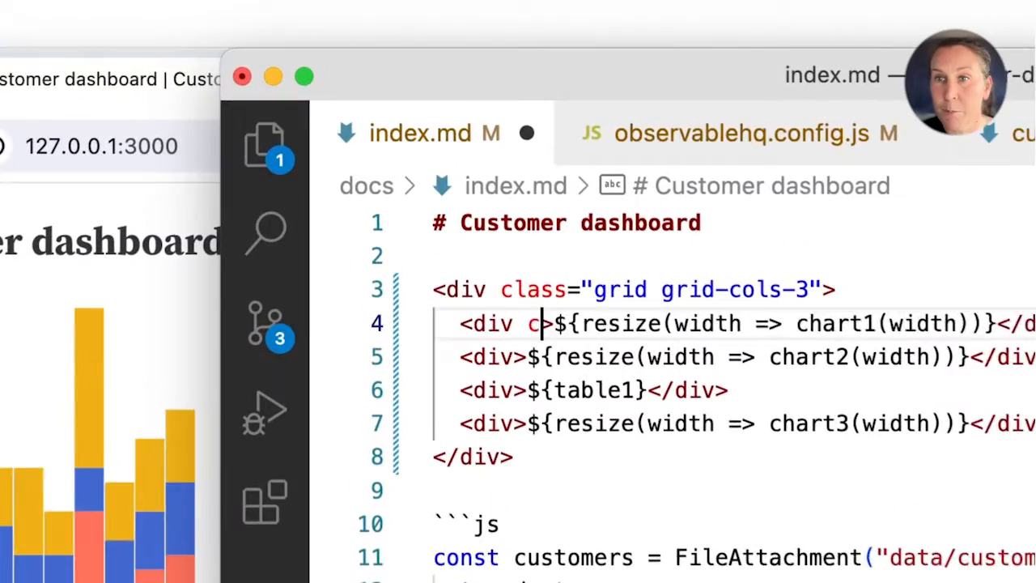
# - Give chart1's div class="grid-colspan-2" so it spans two columns
pyautogui.write('class="grid-colspan-2"')
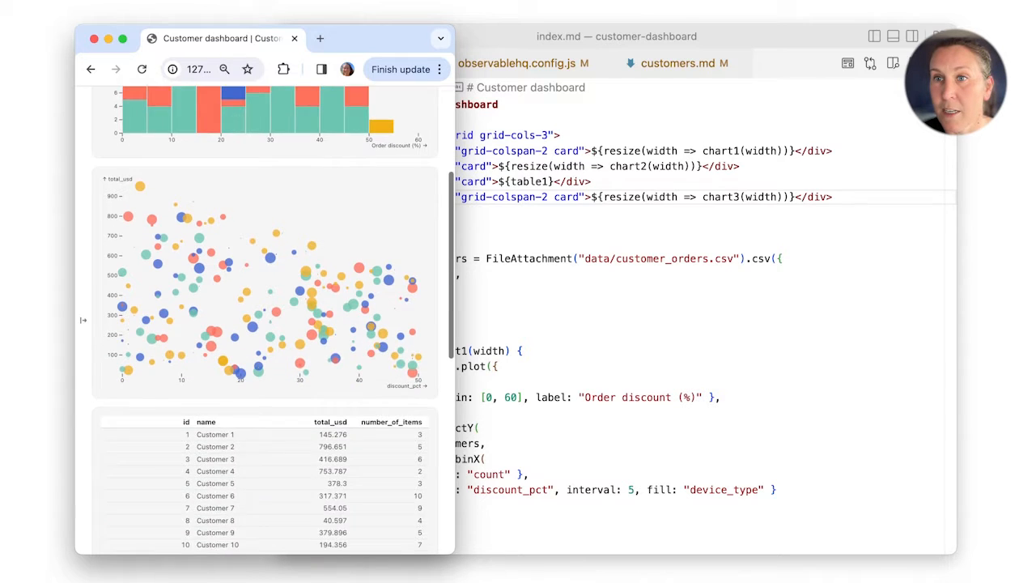
# - Scroll the preview to check the card-framed charts in the grid
pyautogui.scroll(-3)
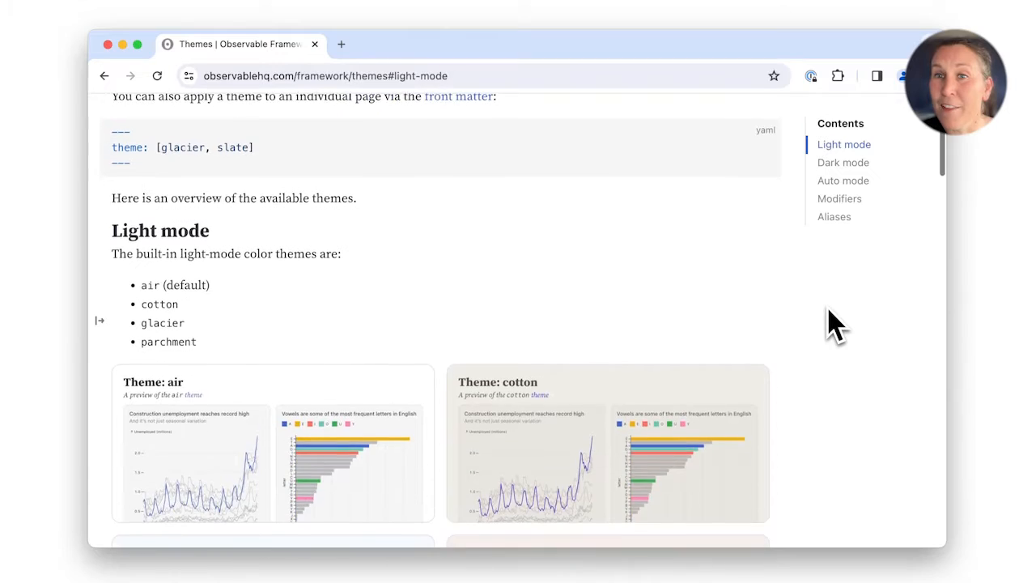
# - Scroll the Themes docs page from Light mode down to the Dark mode theme list
pyautogui.scroll(-3)
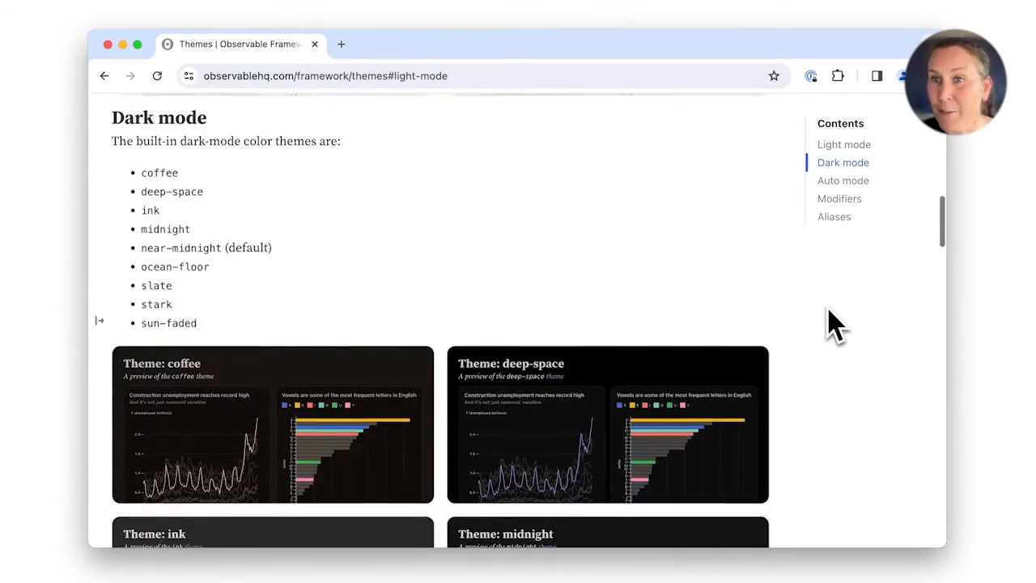
pyautogui.scroll(-3)
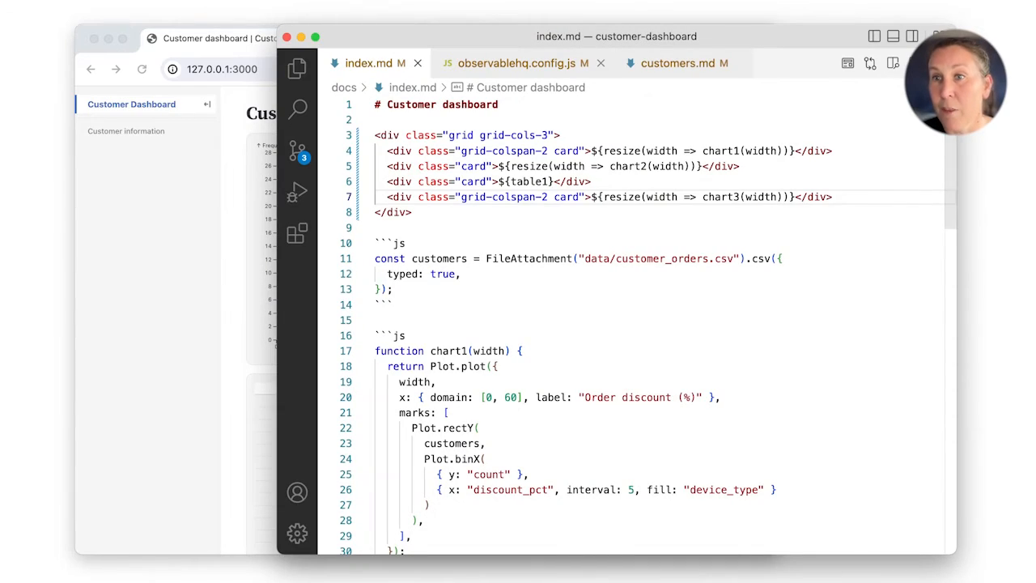
# - Switch to observablehq.config.js and scroll to its theme option
pyautogui.click(514, 63)
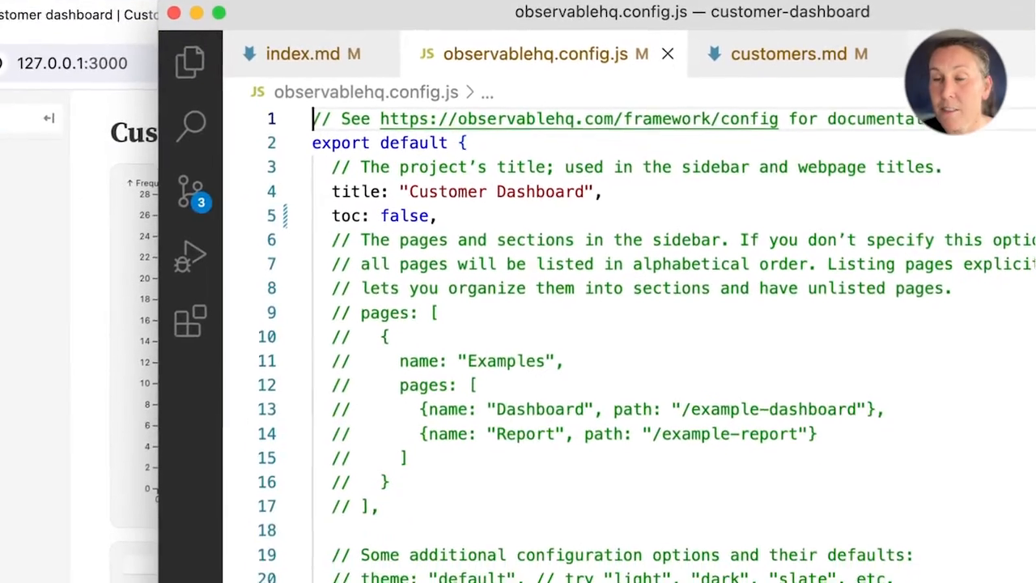
pyautogui.scroll(-3)
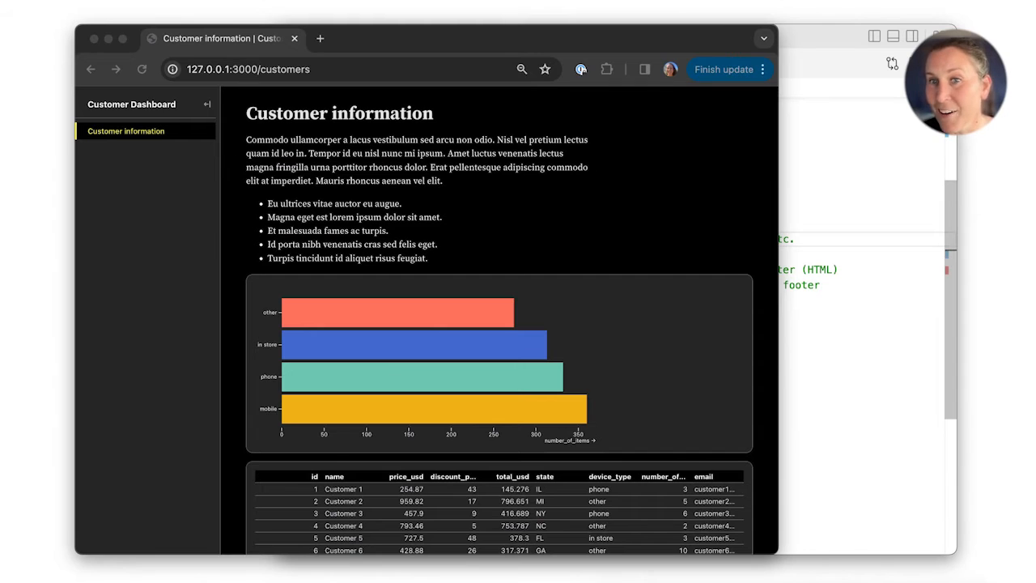
# - Go to the Customer Dashboard page in the preview to view the dark card grid
pyautogui.click(131, 105)
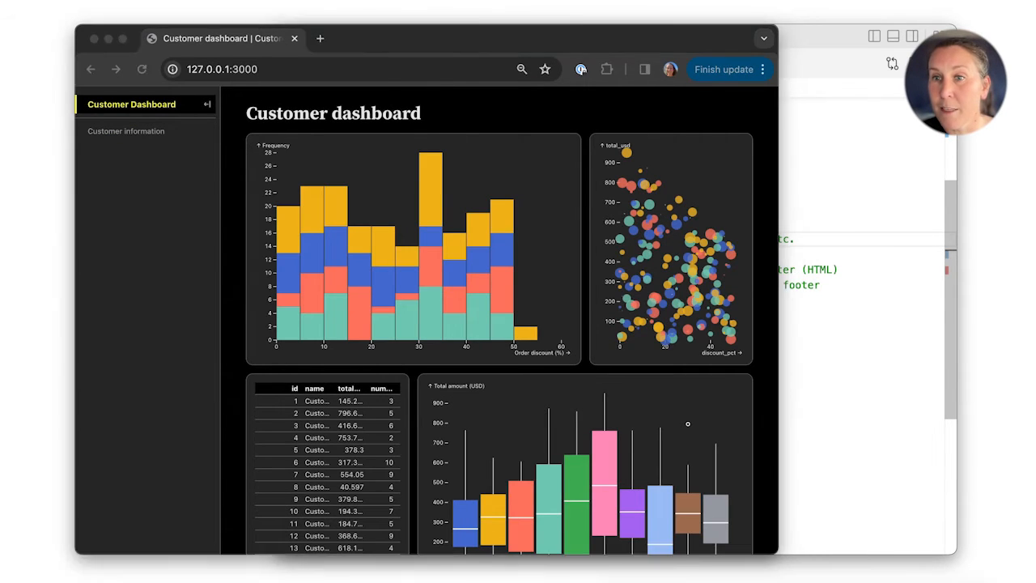
pyautogui.click(126, 131)
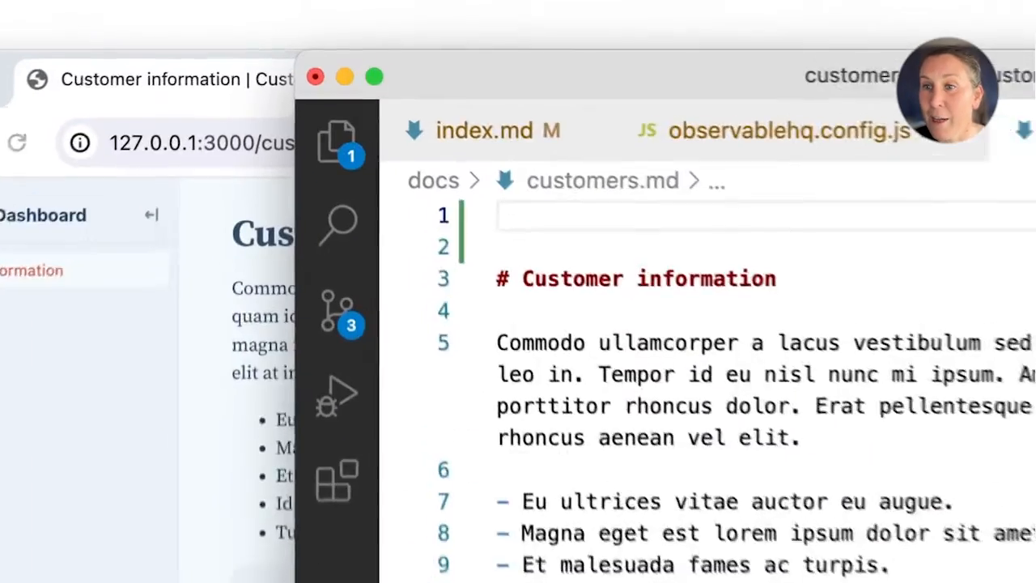
# - Start a --- front matter block in customers.md and check the main dashboard page
pyautogui.write('---')
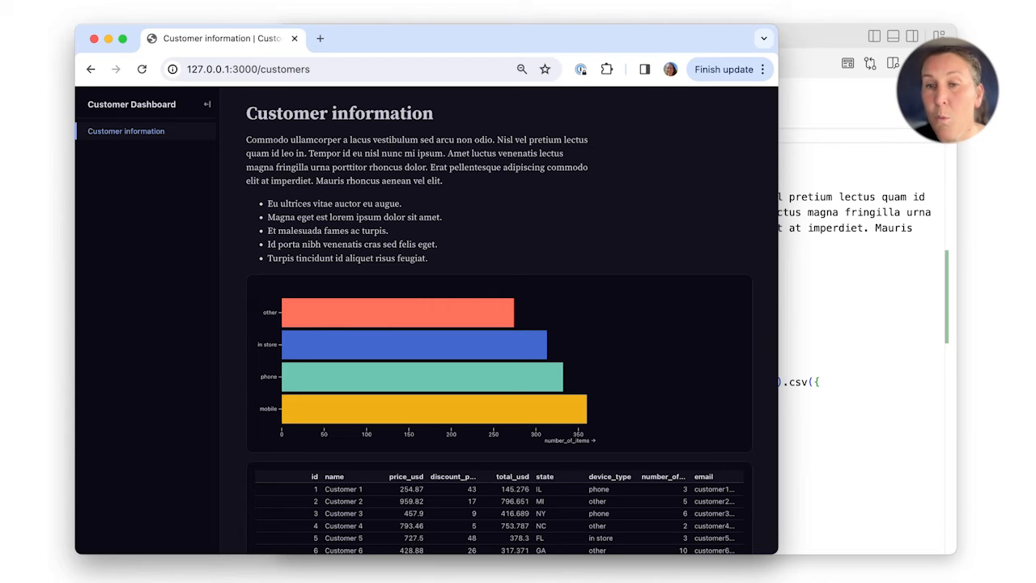
pyautogui.click(131, 104)
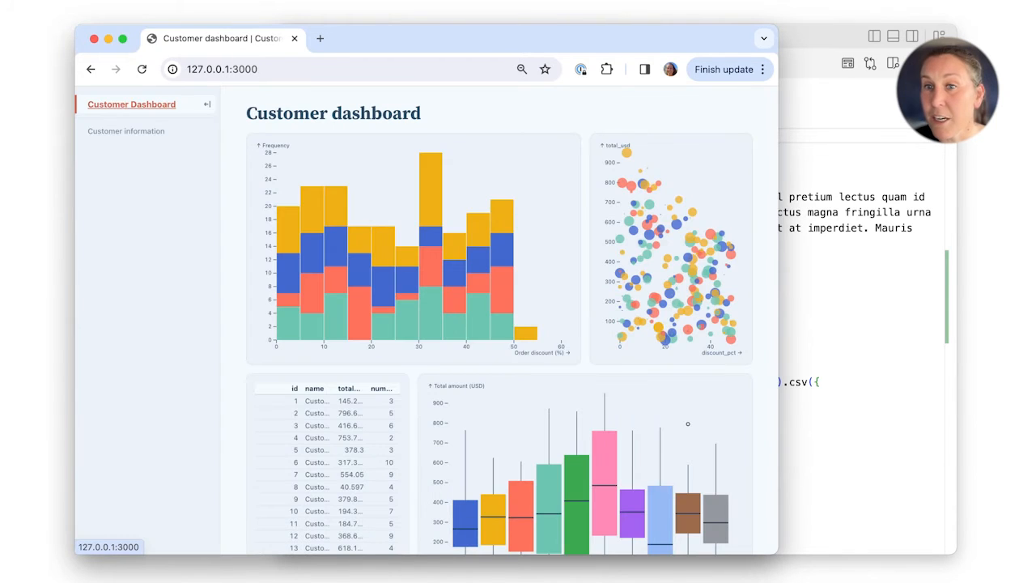